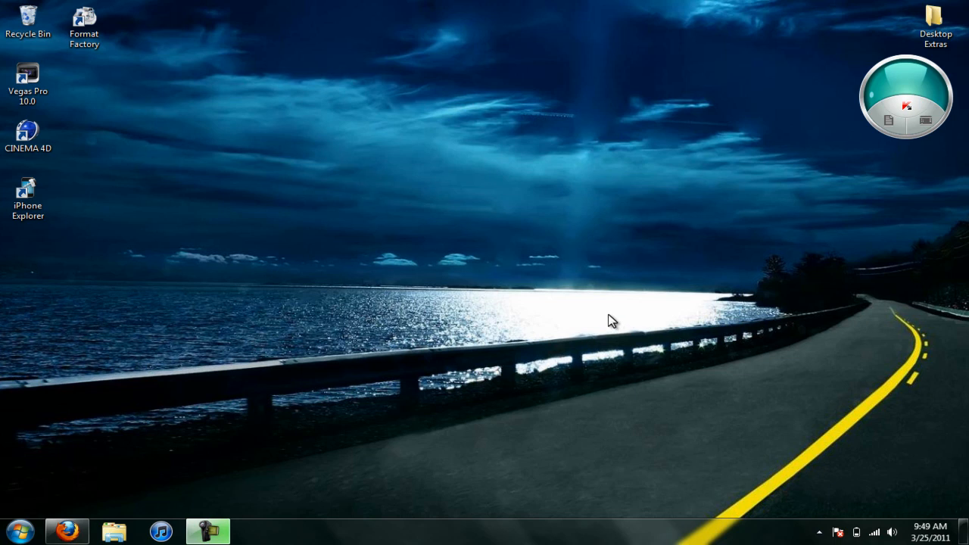
mouse_move(597, 321)
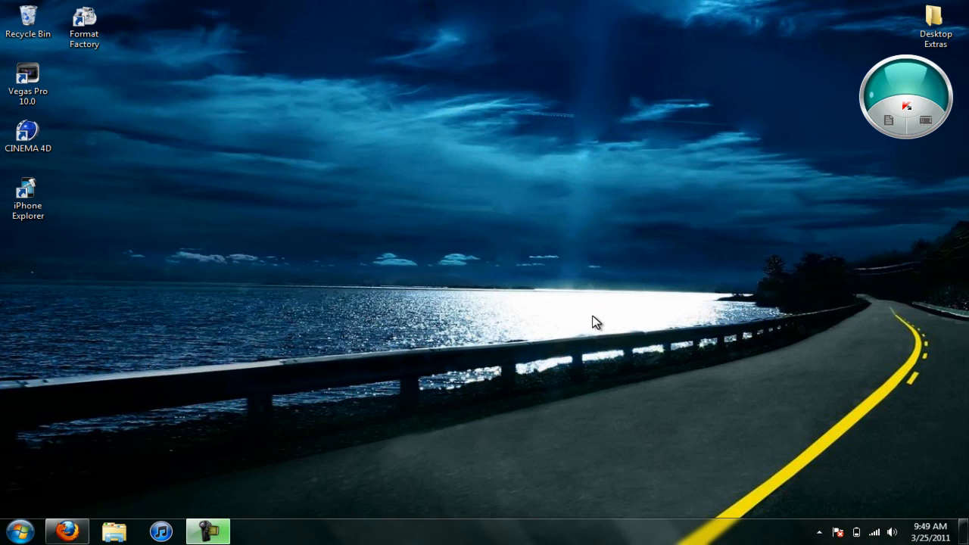
mouse_move(396, 333)
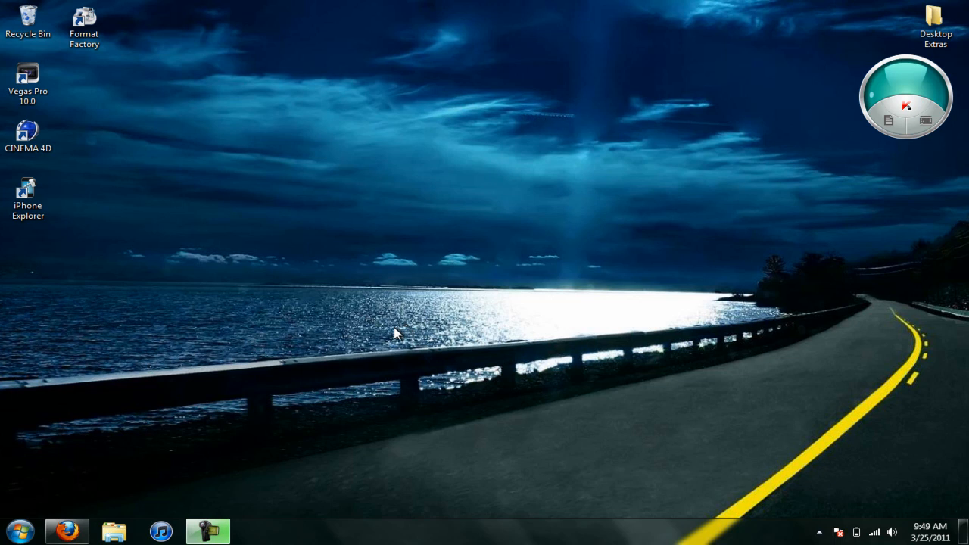
mouse_move(333, 348)
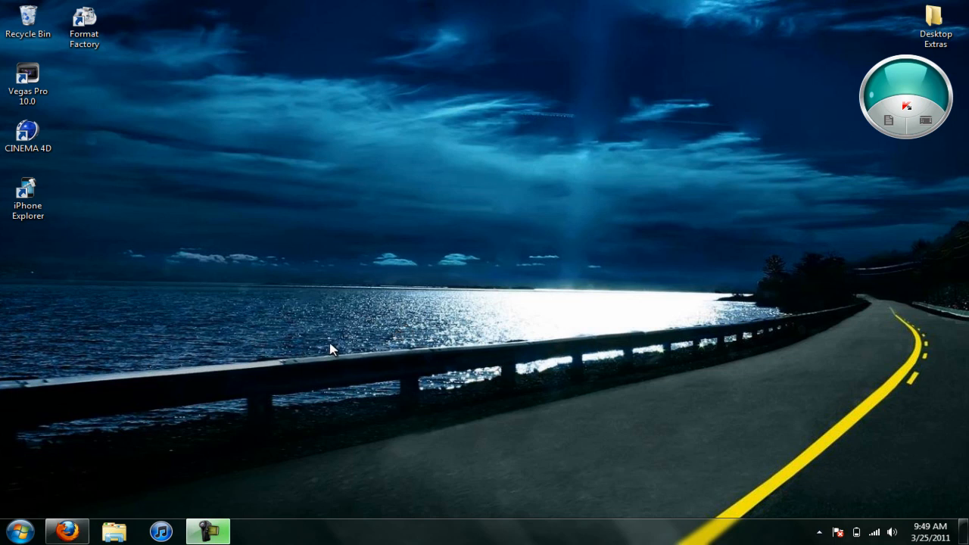
mouse_move(27, 500)
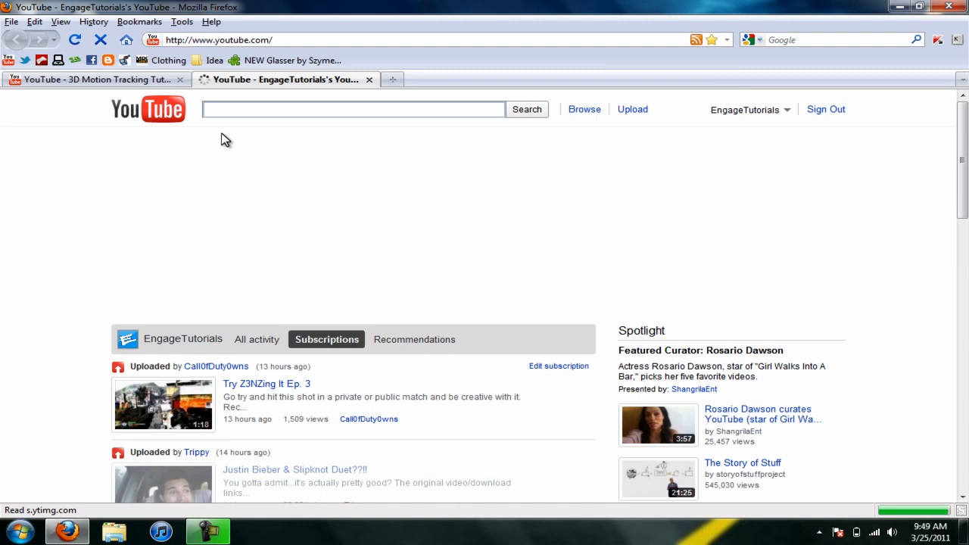
Step: Search YouTube for 'how to make firefox transparent' using the suggested query
text(how to m)
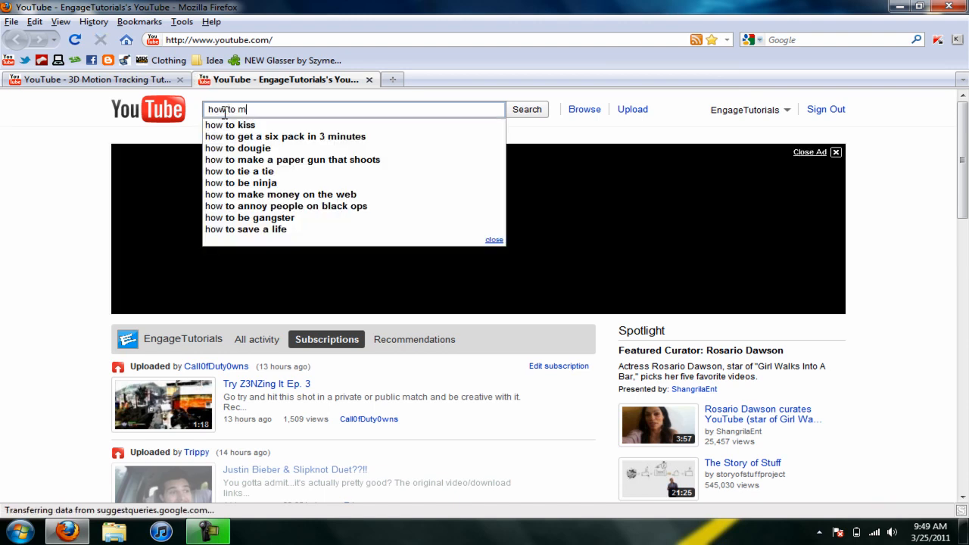
text(ake firefox)
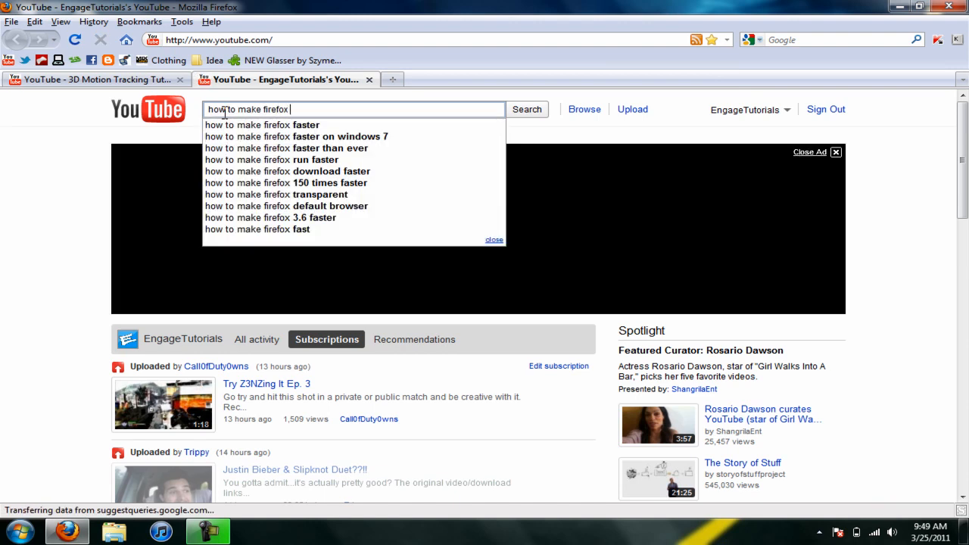
click(274, 194)
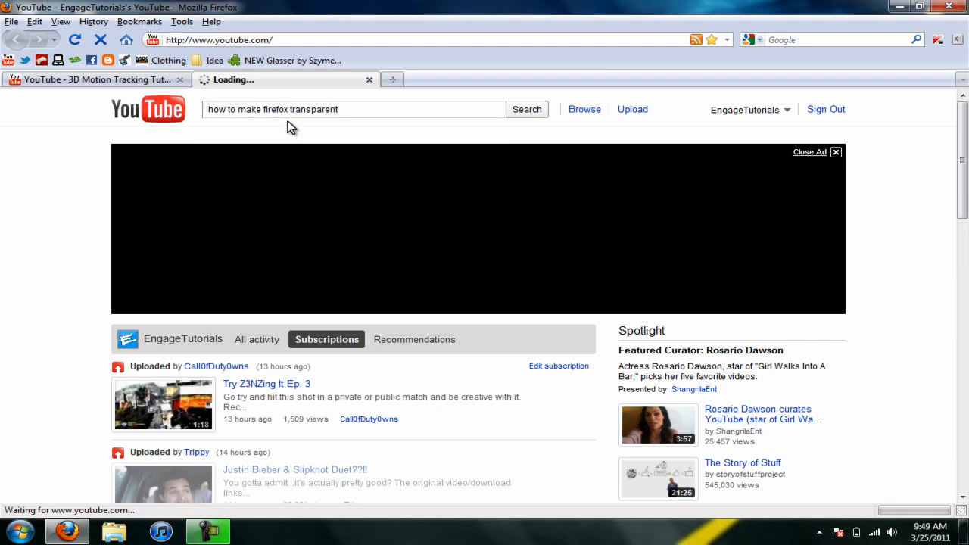
Step: Choose the 'How To Make Firefox Transparent (Aero)' video from the results
click(527, 109)
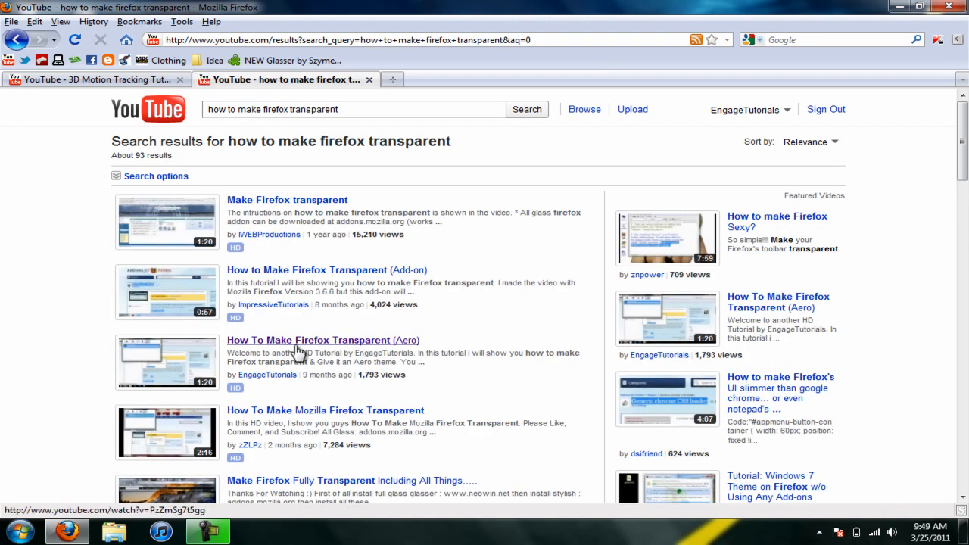
click(323, 339)
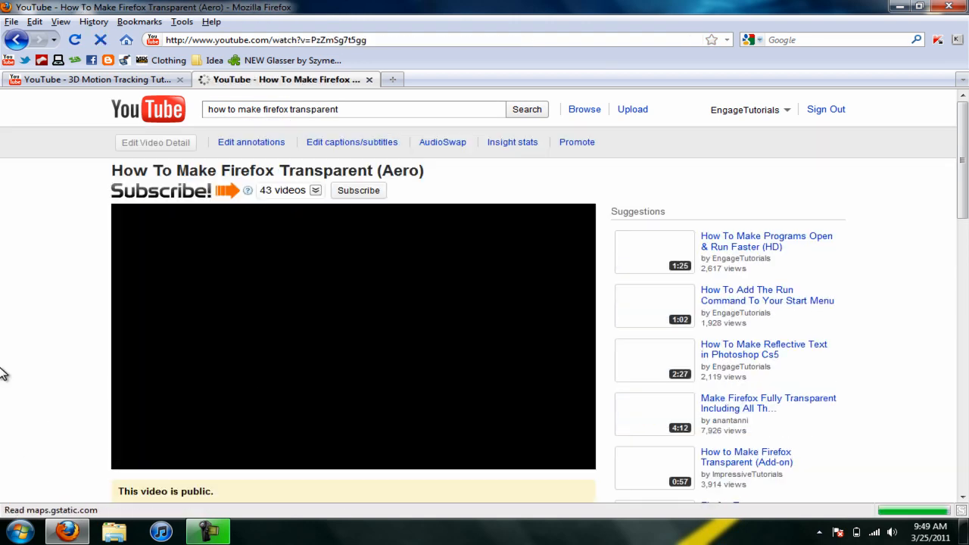
Step: Expand the full video description below the player to find the add-on link
scroll(down, 3)
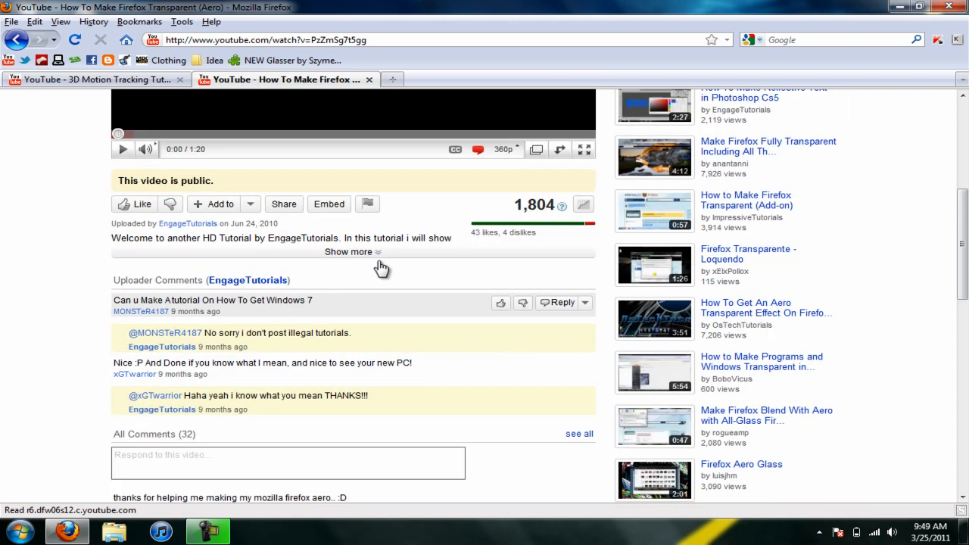
click(349, 251)
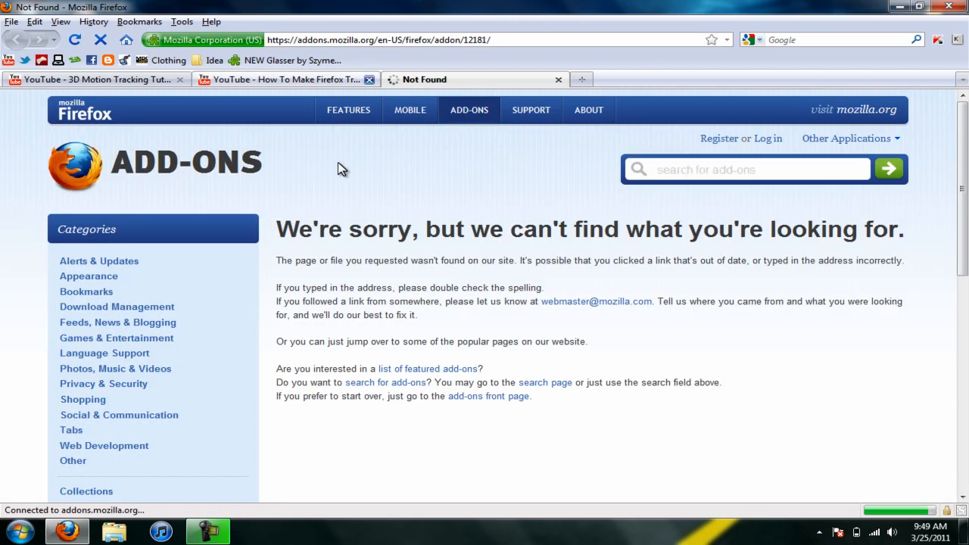
Step: Close the dead Not Found add-on tab and load NEW Glasser from the bookmarks toolbar
click(559, 79)
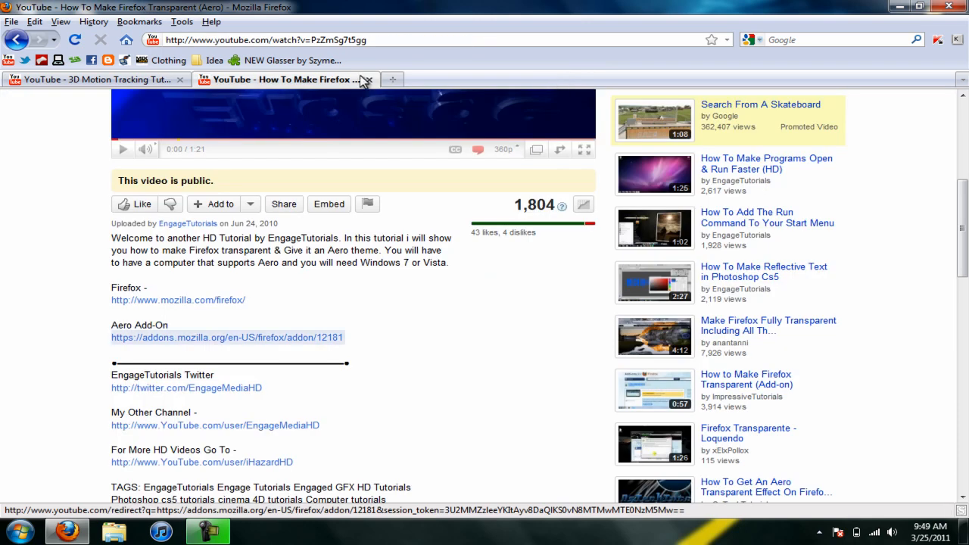
mouse_move(291, 61)
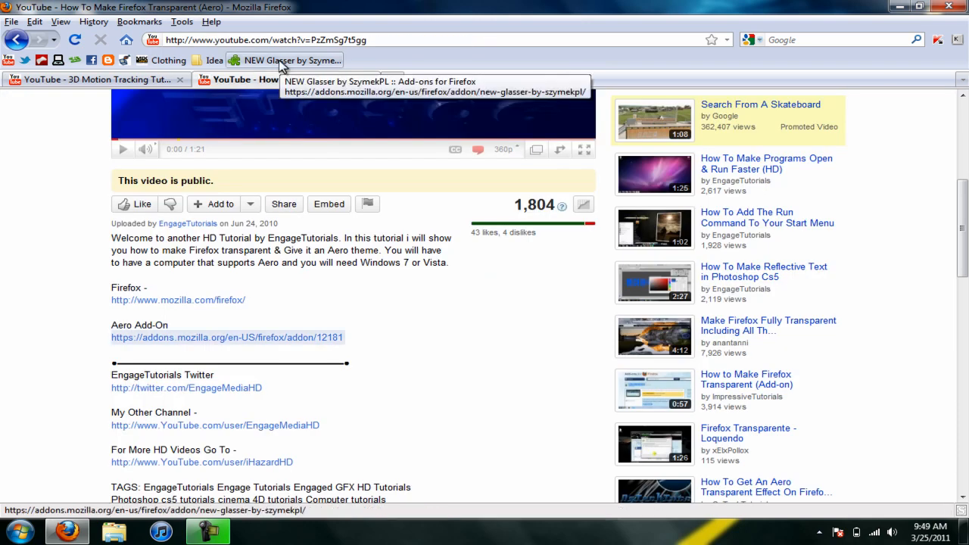
click(290, 61)
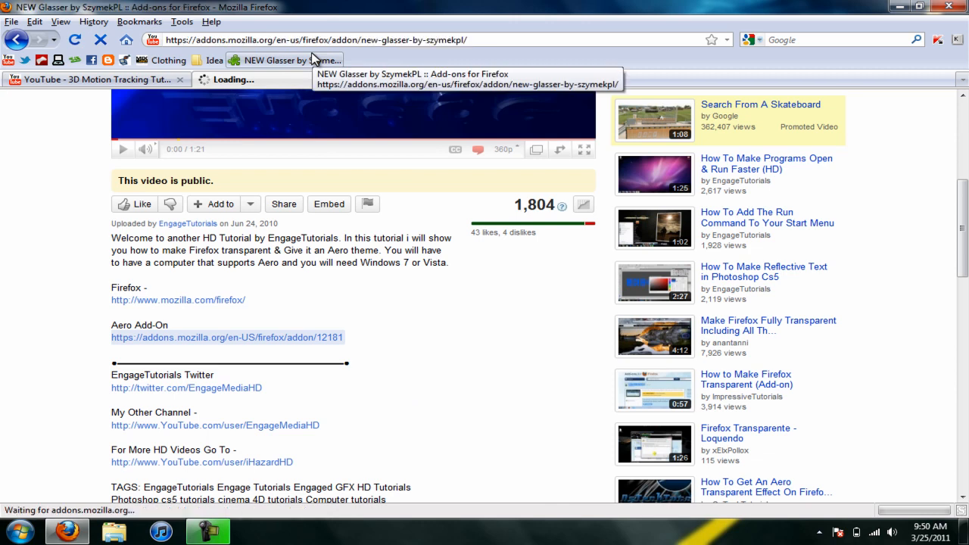
Step: Request adding NEW Glasser by SzymekPL to Firefox from its Mozilla Add-ons page
click(252, 79)
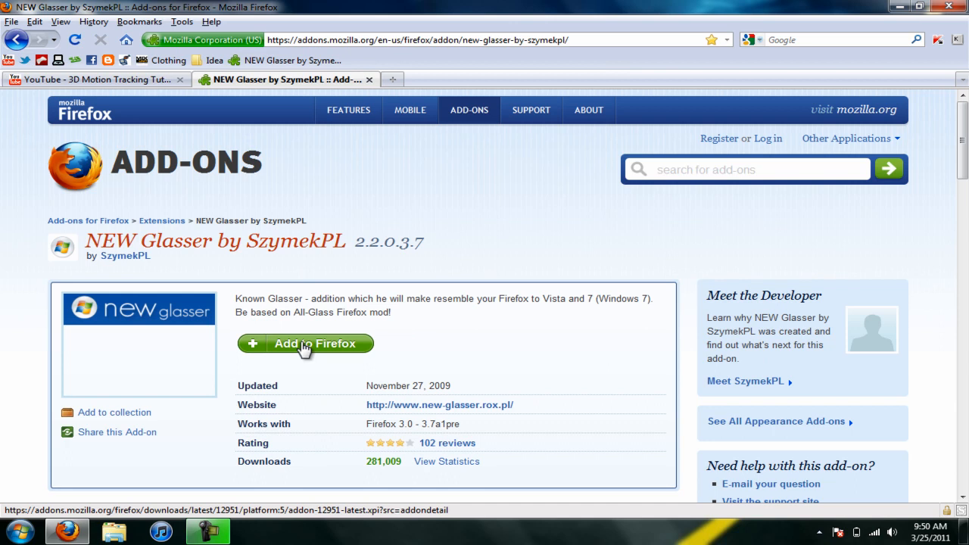
mouse_move(261, 351)
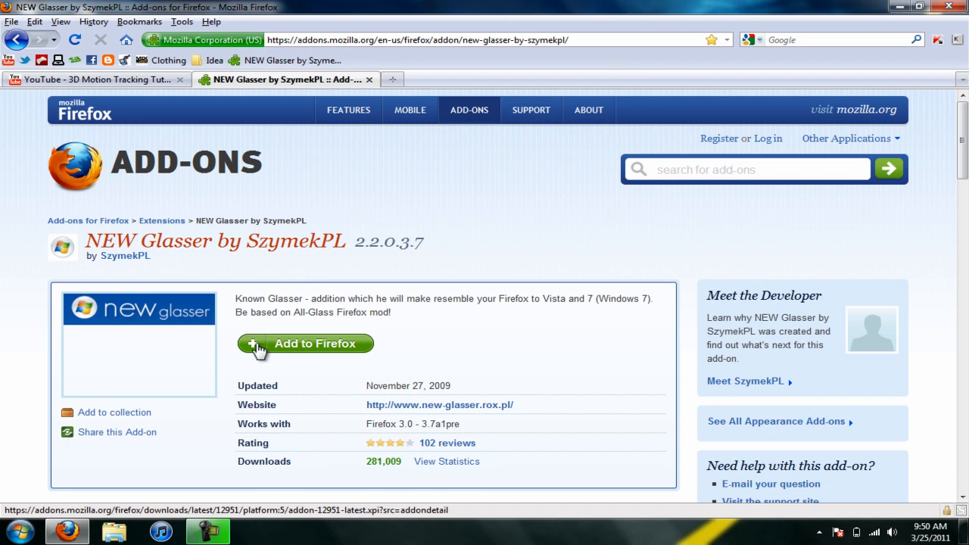
click(306, 344)
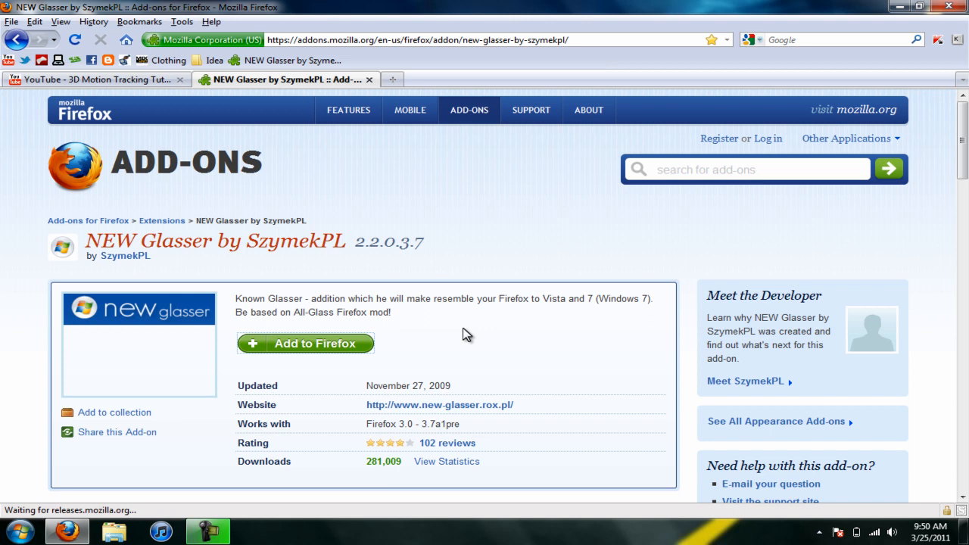
Step: Confirm Install Now for the NEW Glasser add-on in the Software Installation dialog
click(306, 343)
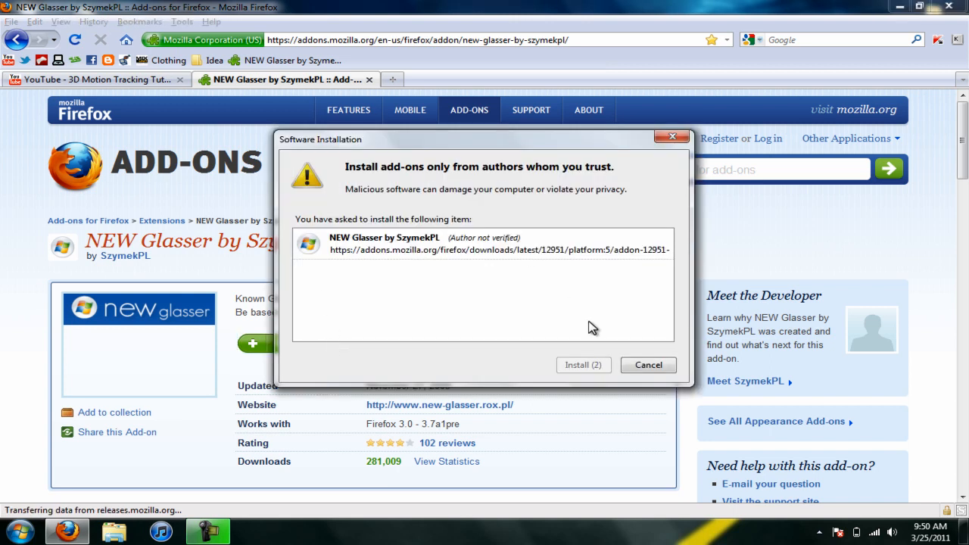
mouse_move(583, 365)
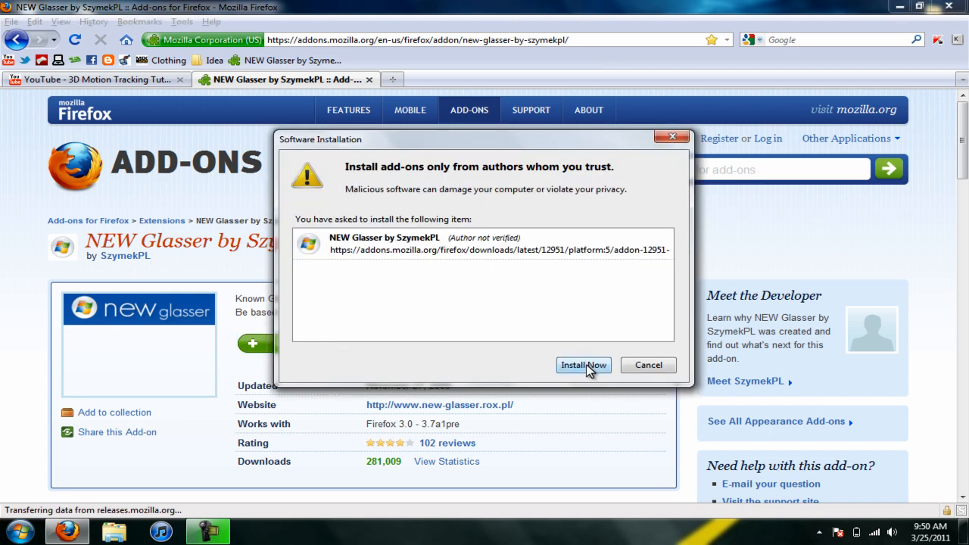
click(584, 365)
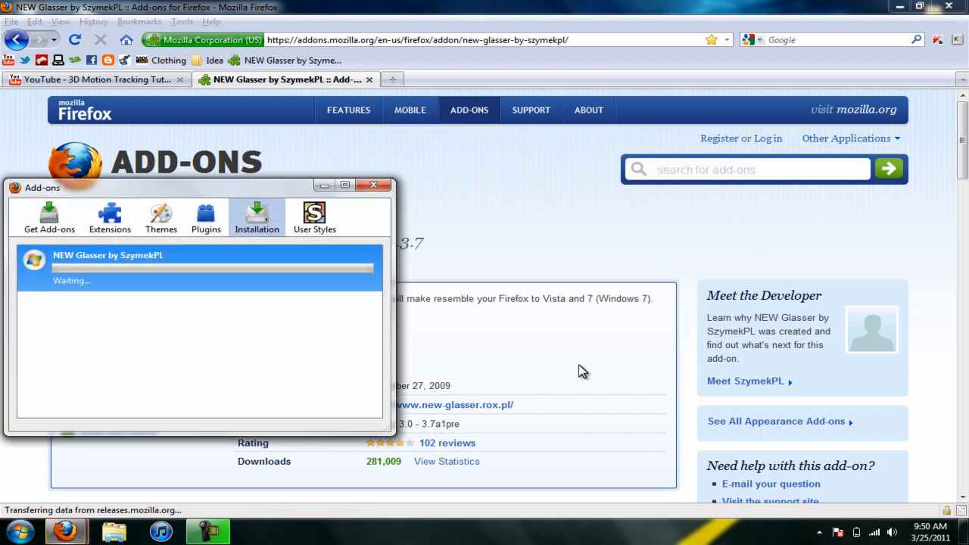
mouse_move(315, 345)
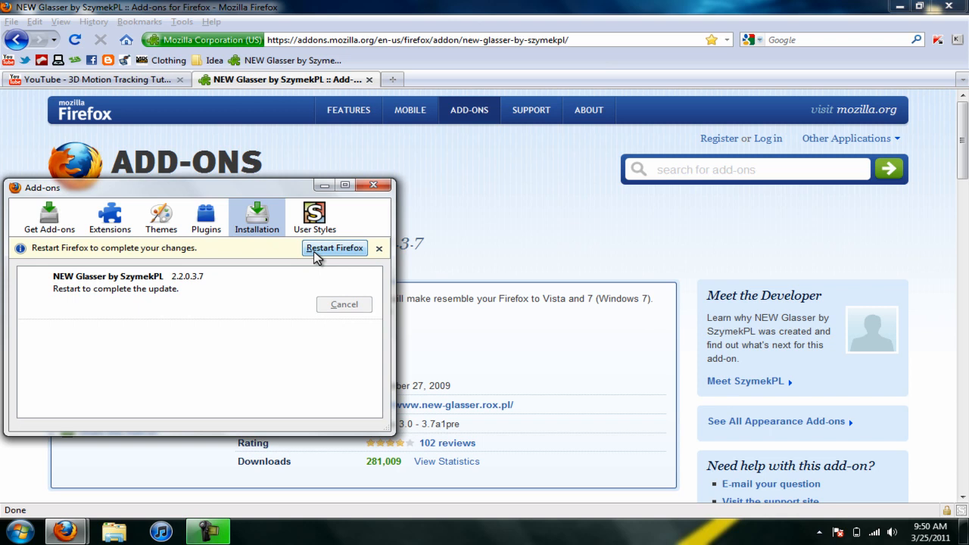
Step: Restart Firefox from the Add-ons window so NEW Glasser's glass look takes effect
click(333, 248)
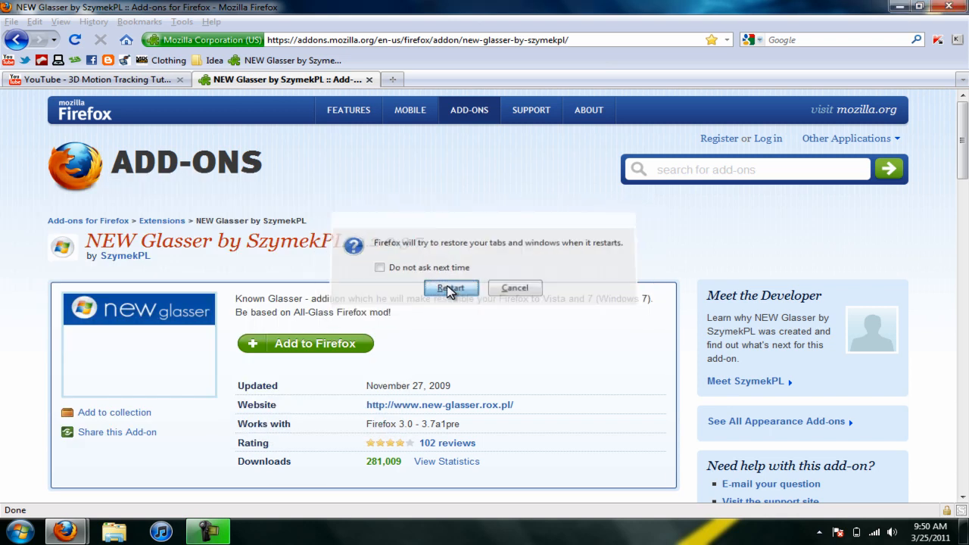
click(451, 288)
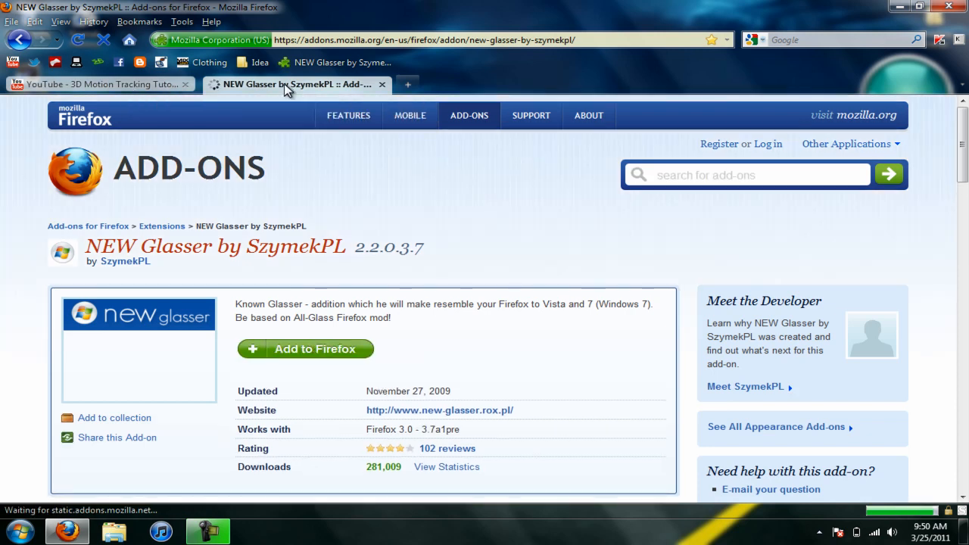
Step: View the glass toolbars on the 3D Motion Tracking tutorial tab, then hide Firefox to show the desktop
click(98, 85)
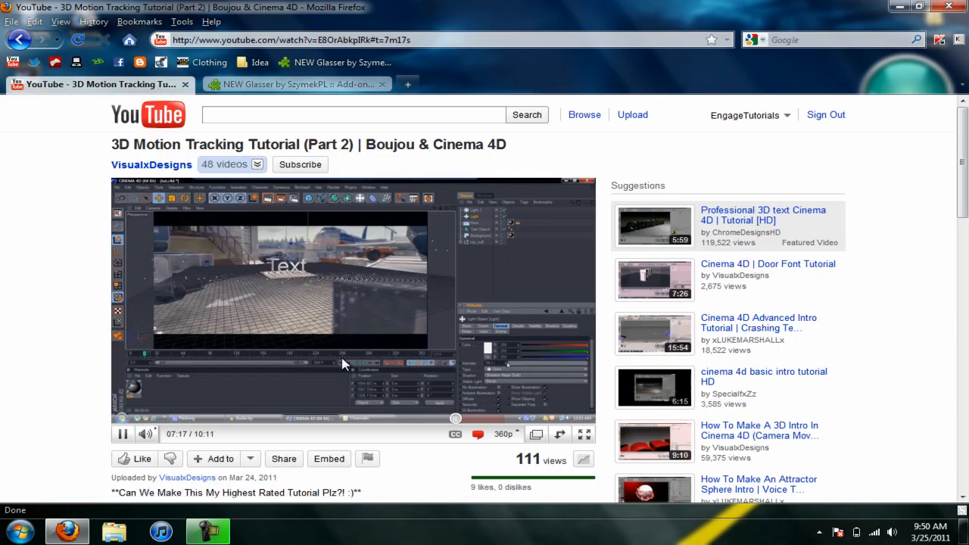
click(295, 84)
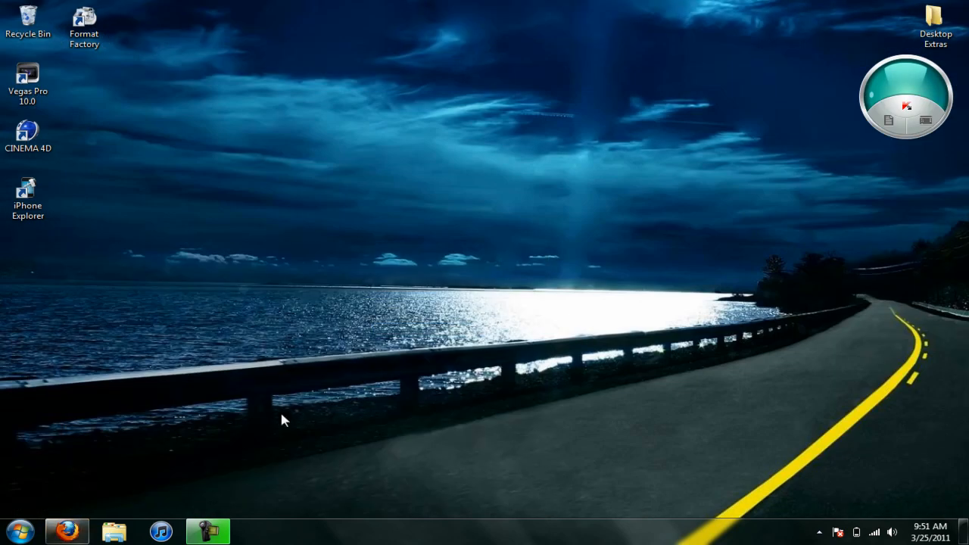
mouse_move(167, 349)
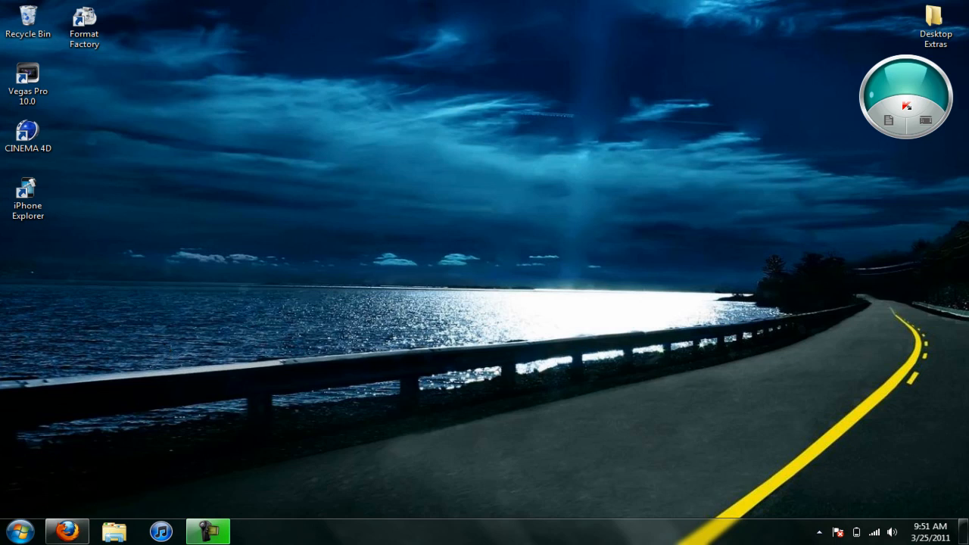
mouse_move(553, 509)
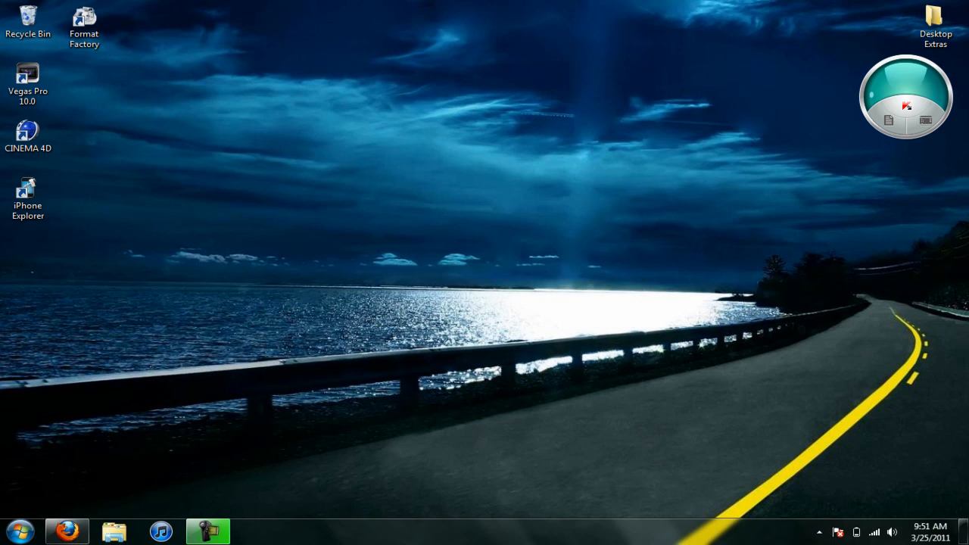
mouse_move(724, 539)
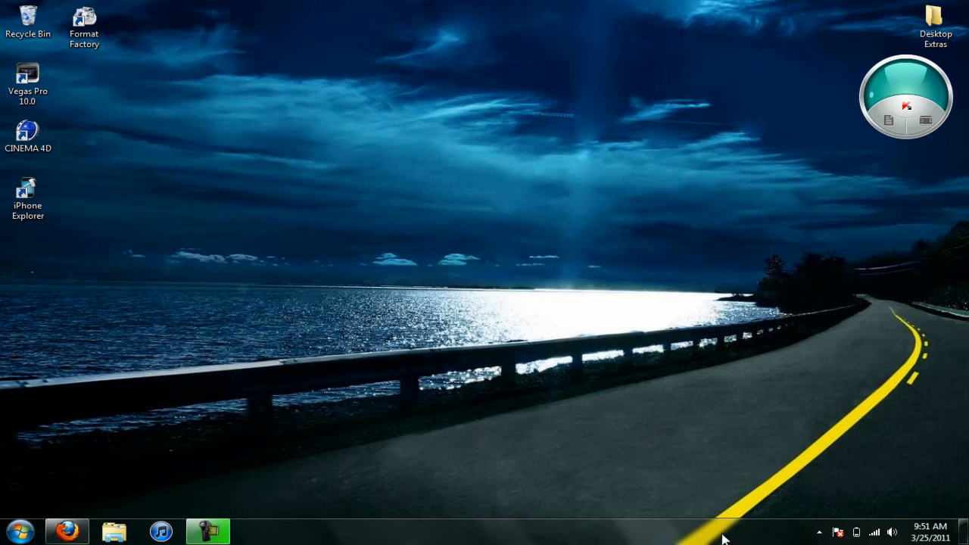
mouse_move(273, 542)
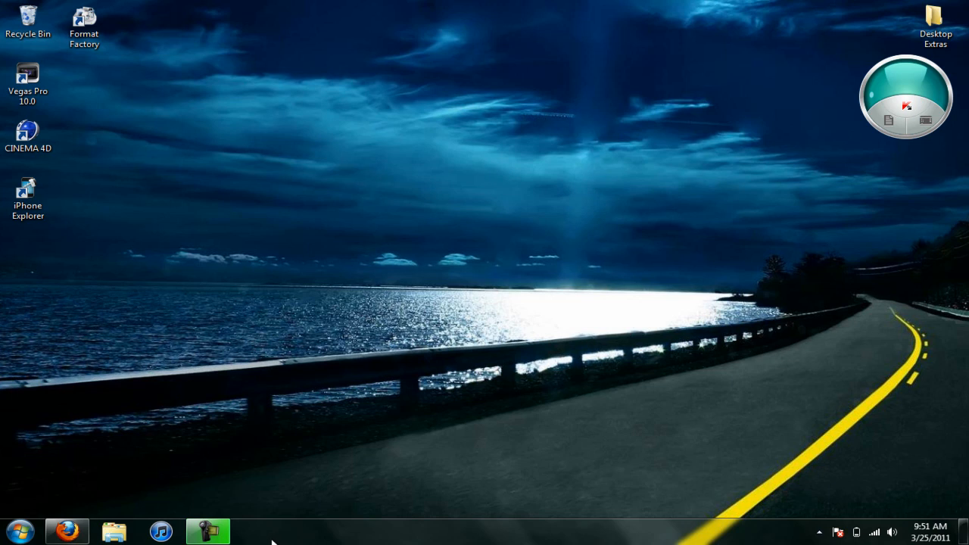